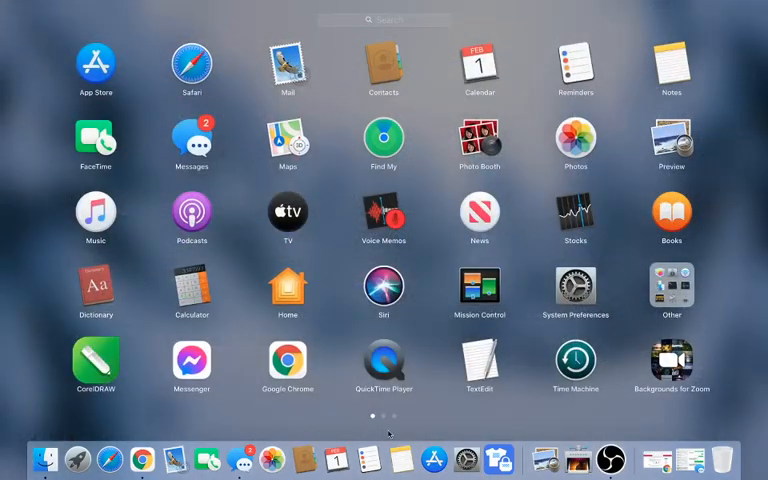
Dismiss Launchpad to show the desktop with the Cosmos Ink profile file
left_click(610, 460)
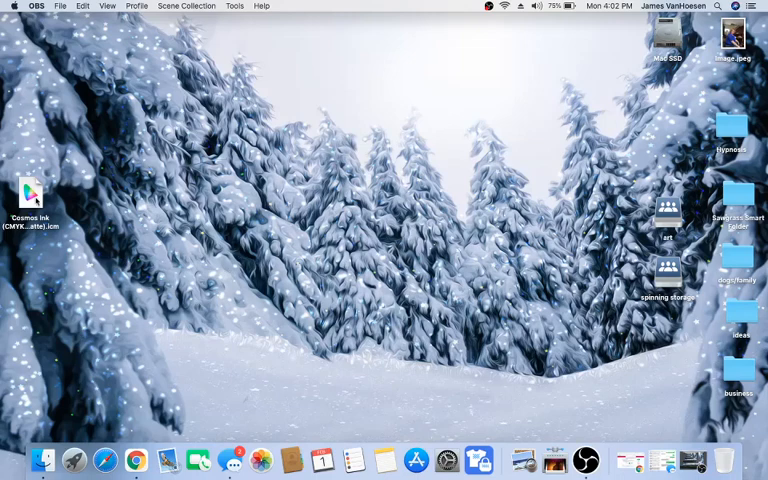
Copy the Cosmos Ink .icm file, then go to the Computer view listing all drives
right_click(29, 193)
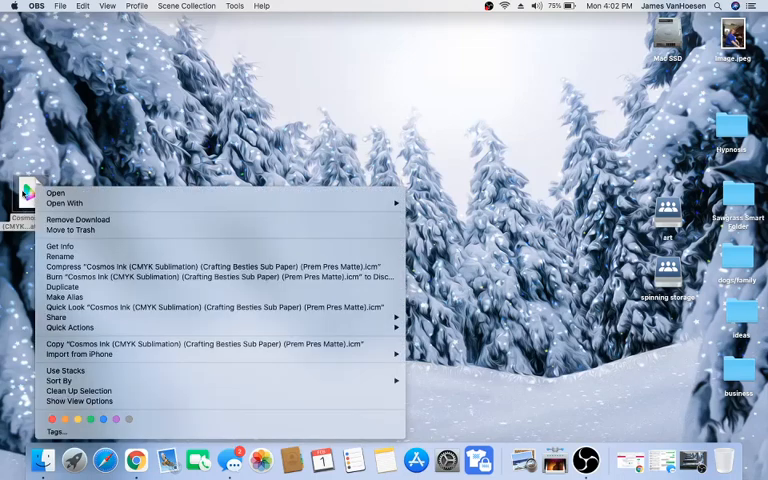
mouse_move(60, 246)
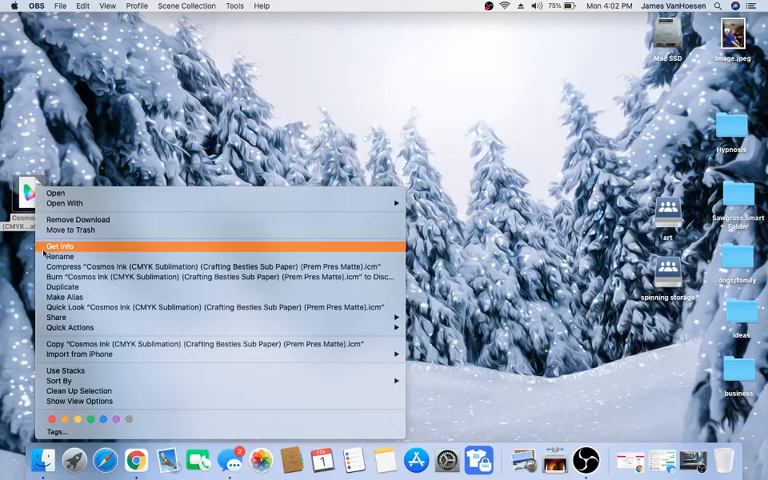
mouse_move(70, 230)
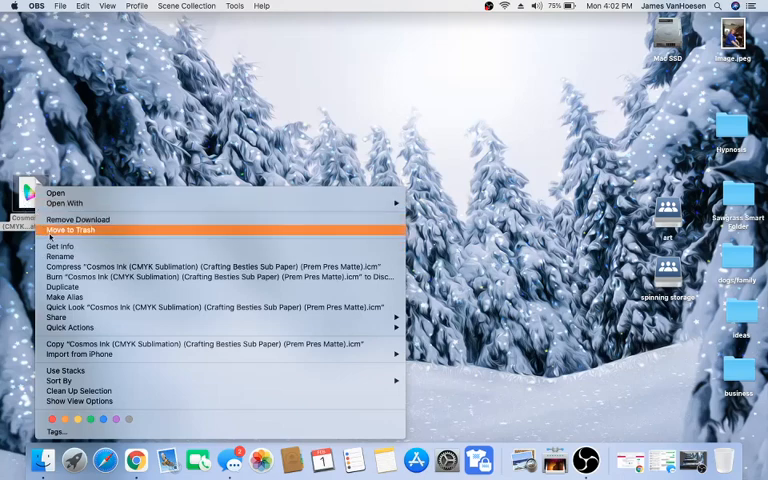
mouse_move(205, 343)
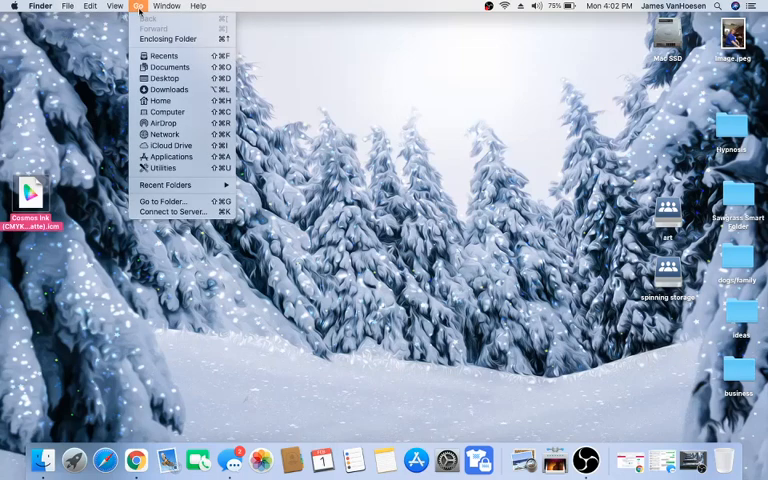
mouse_move(166, 112)
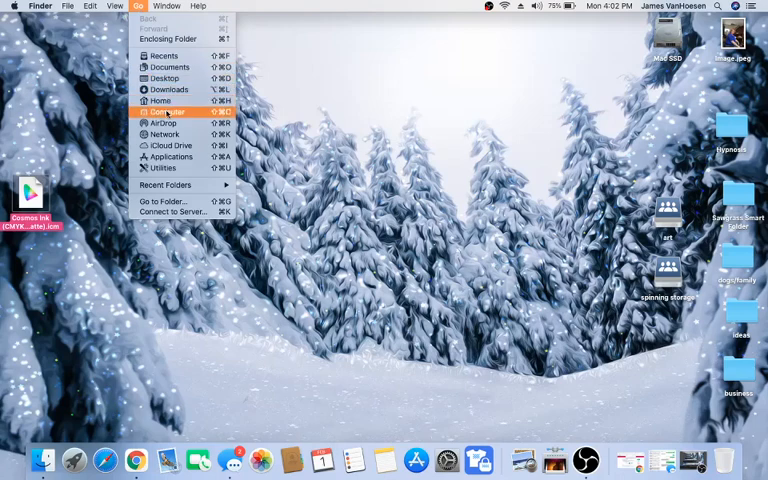
left_click(166, 111)
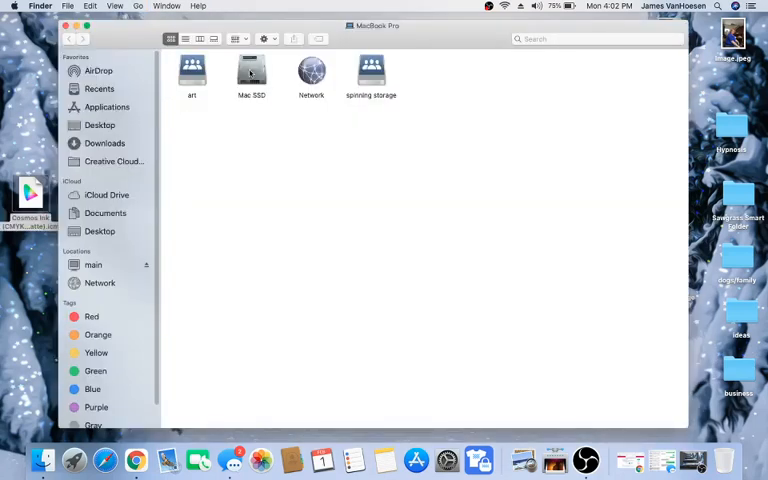
Navigate into Mac SSD > Library > ColorSync > Profiles
double_click(251, 70)
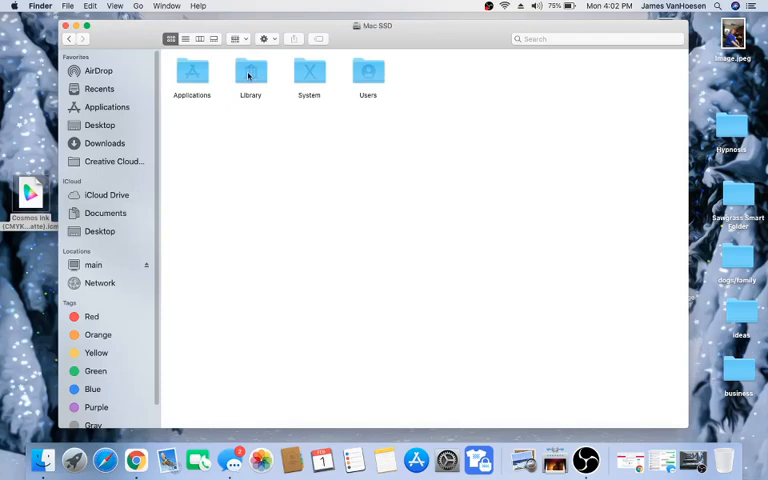
double_click(250, 75)
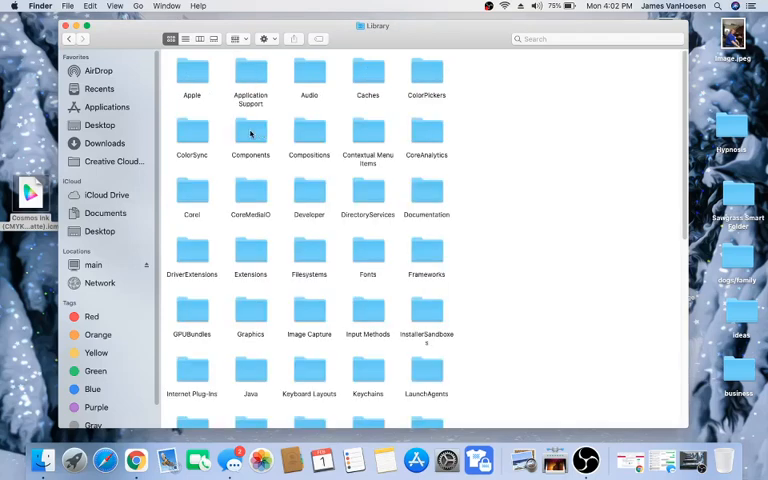
double_click(192, 135)
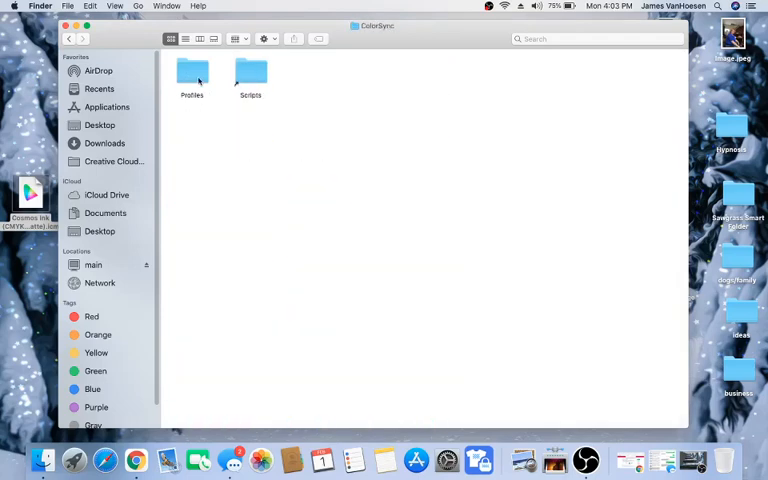
double_click(191, 75)
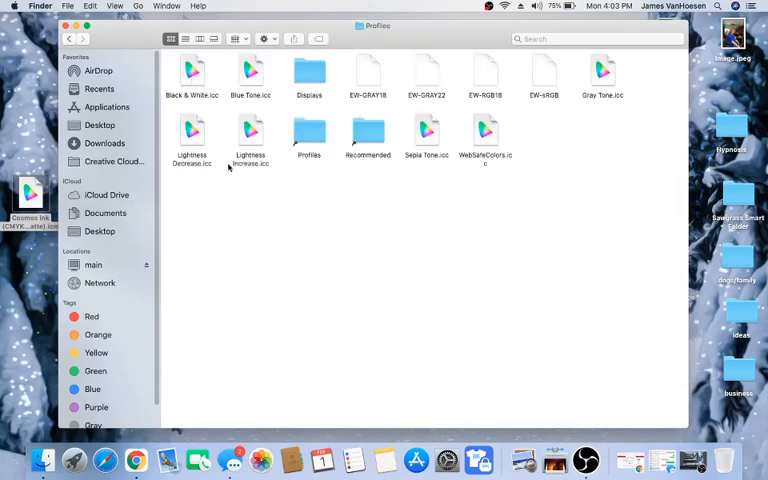
mouse_move(399, 209)
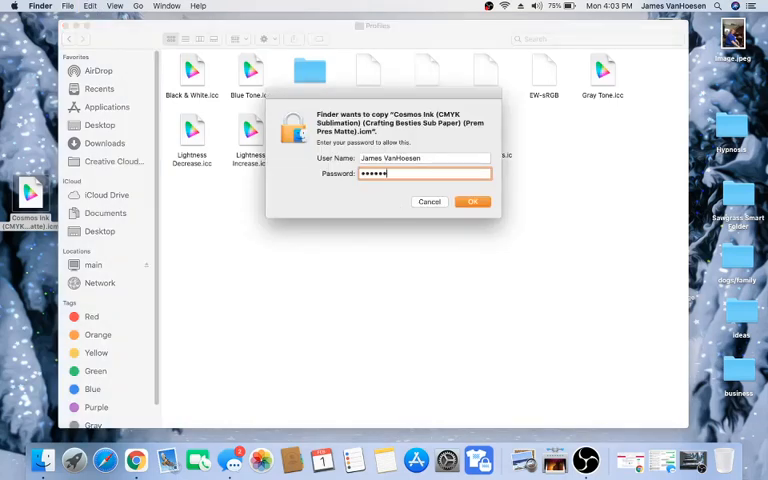
Paste the Cosmos Ink profile into Profiles and authorise with the administrator password
left_click(473, 201)
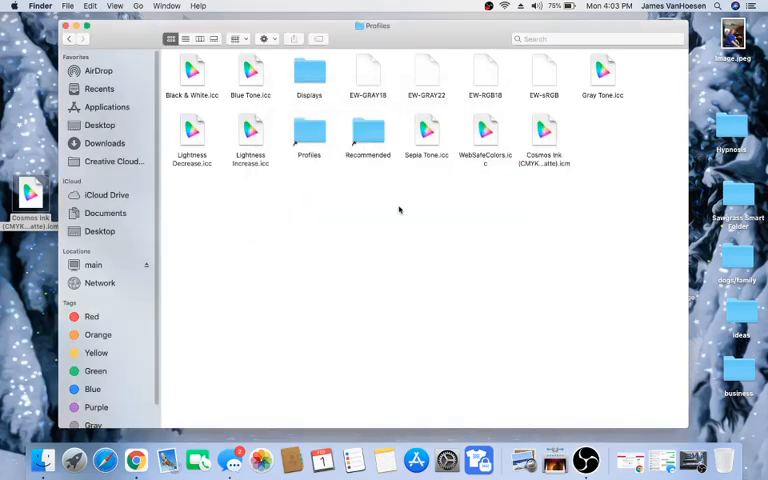
mouse_move(390, 216)
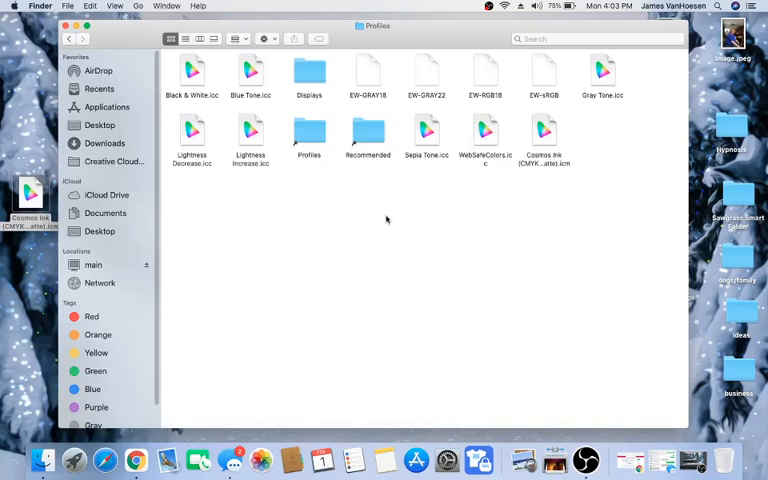
mouse_move(399, 243)
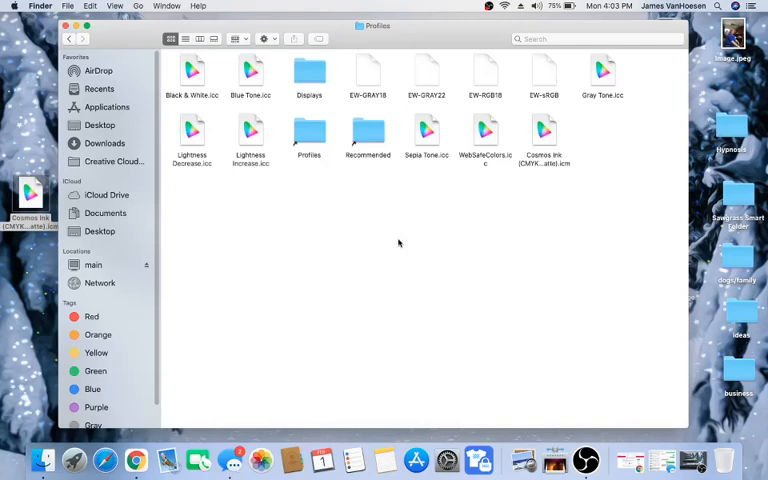
mouse_move(473, 291)
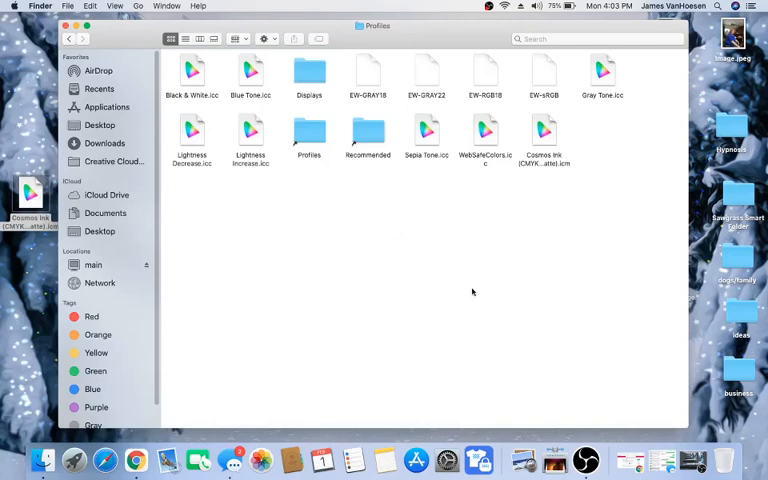
mouse_move(586, 460)
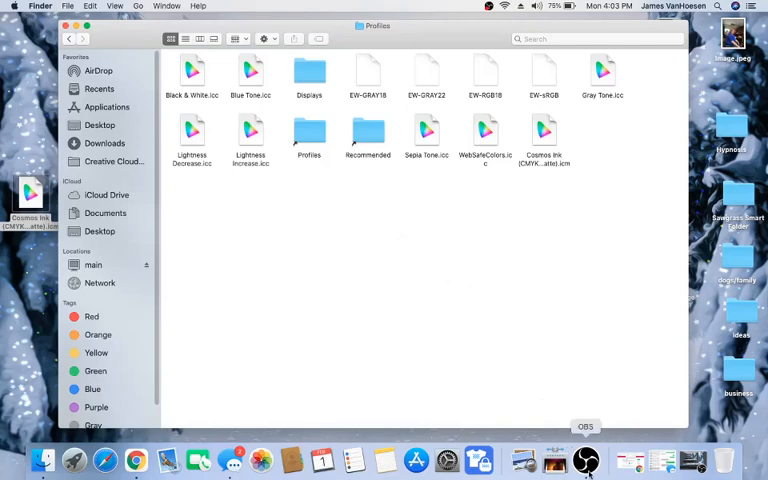